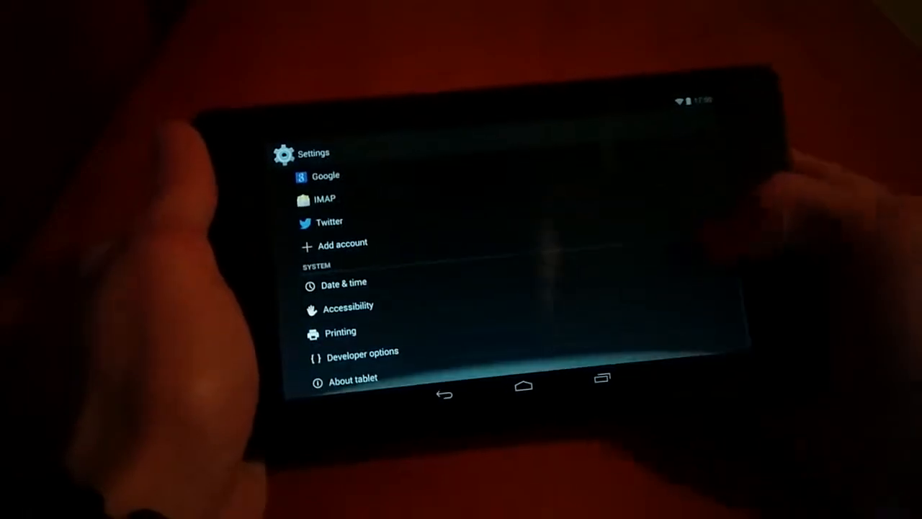
Open About tablet to show model Nexus 7 and Android version 4.4.2.
left_click(353, 379)
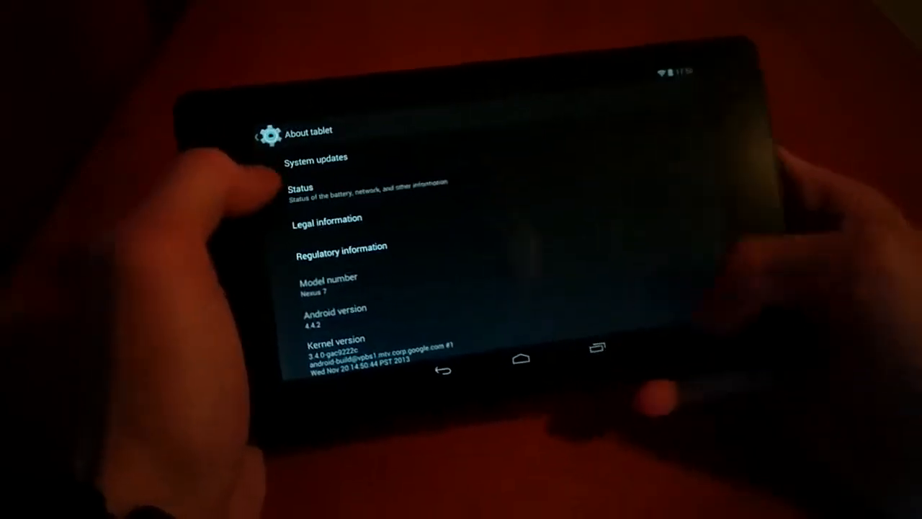